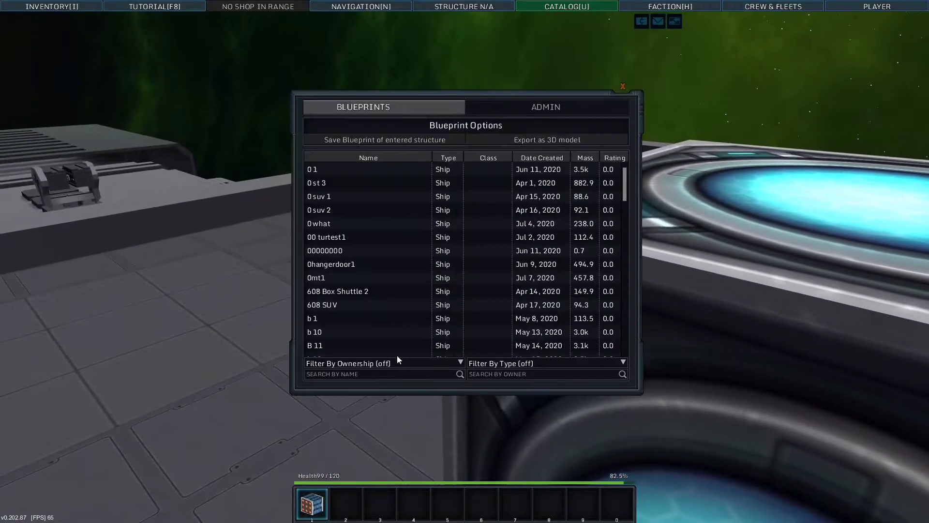
- Show the Blocks list of the 608 Corvette - Ember in the Admin catalog and scroll through it
click(546, 107)
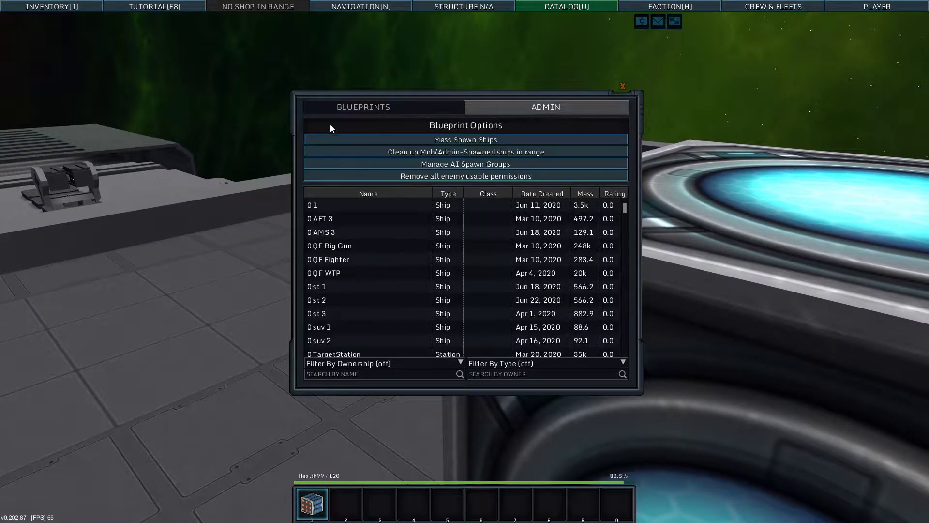
scroll(down, 3)
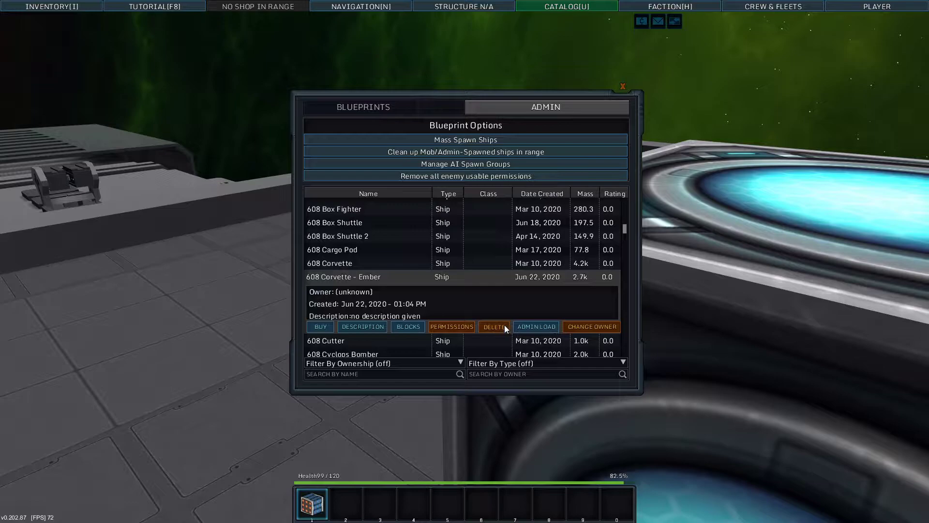
click(408, 327)
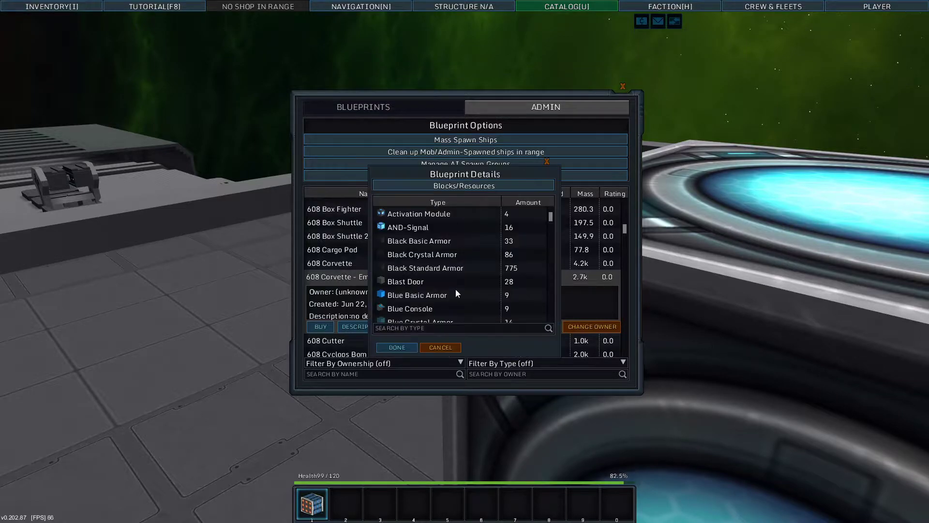
scroll(down, 3)
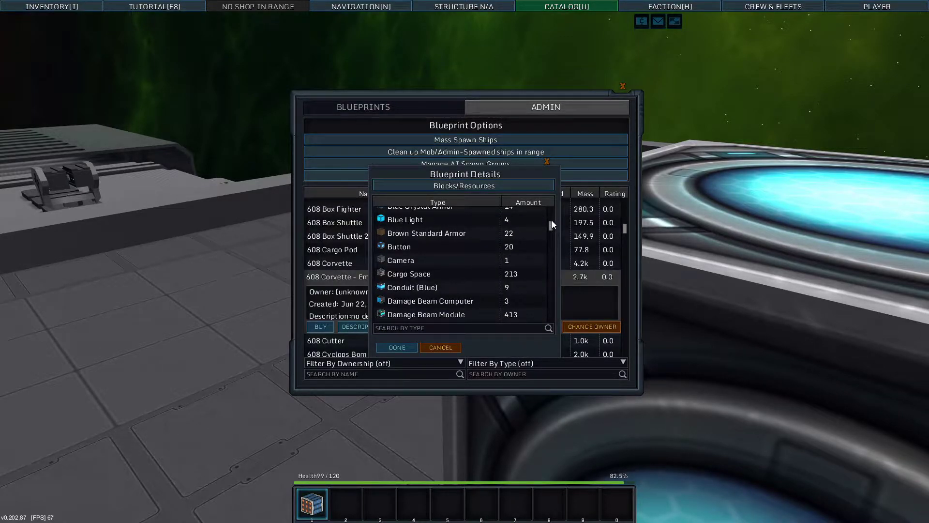
scroll(down, 3)
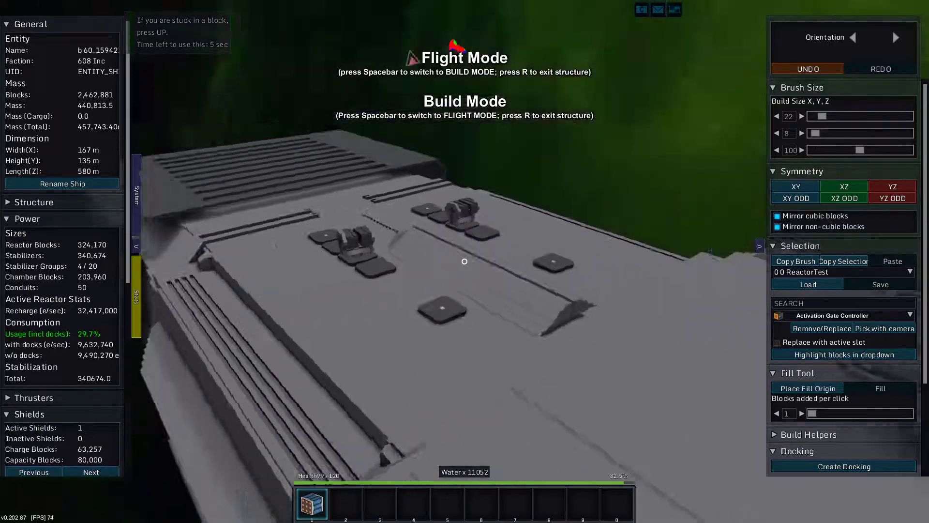
- Toggle flight/build mode and scroll the stats panel down to shield and missile details
key(space)
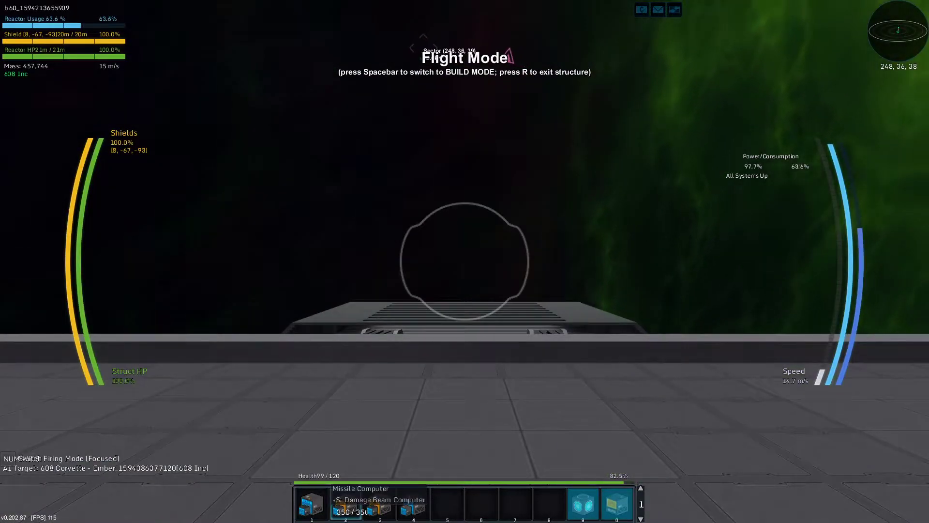
key(Space)
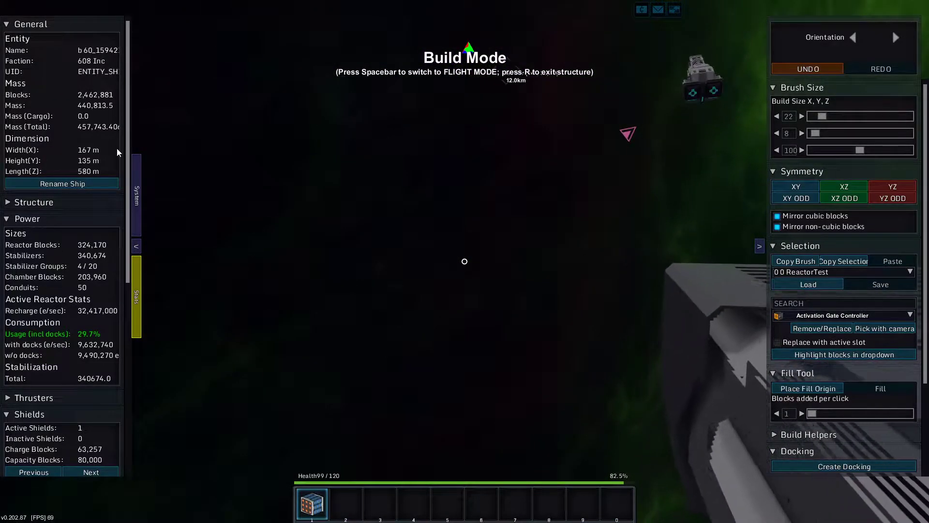
scroll(down, 3)
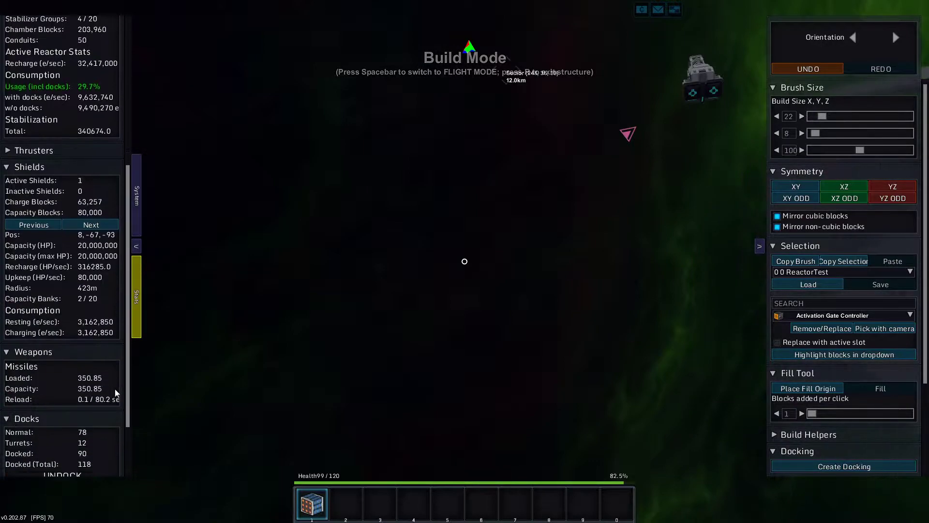
- Alternate between flight and build mode while the missiles overheat the corvette's reactor
key(Space)
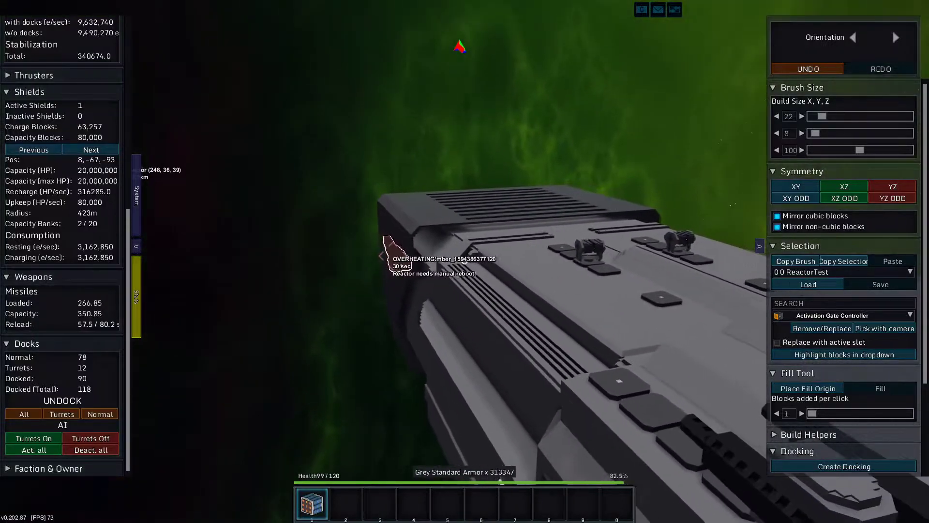
key(Space)
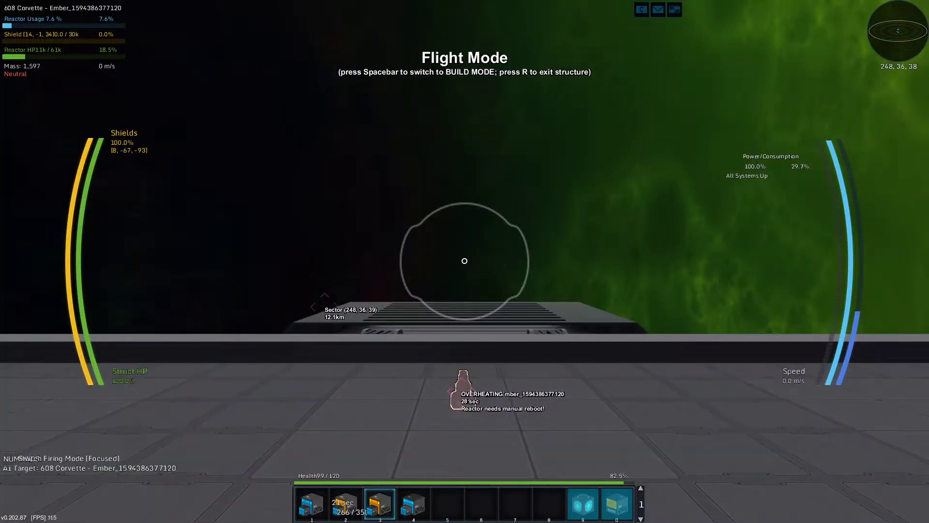
key(Space)
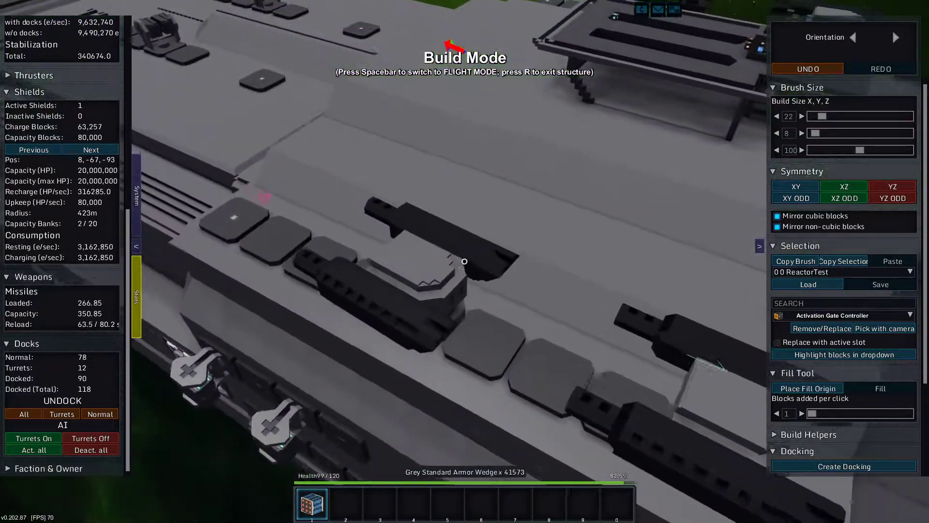
key(space)
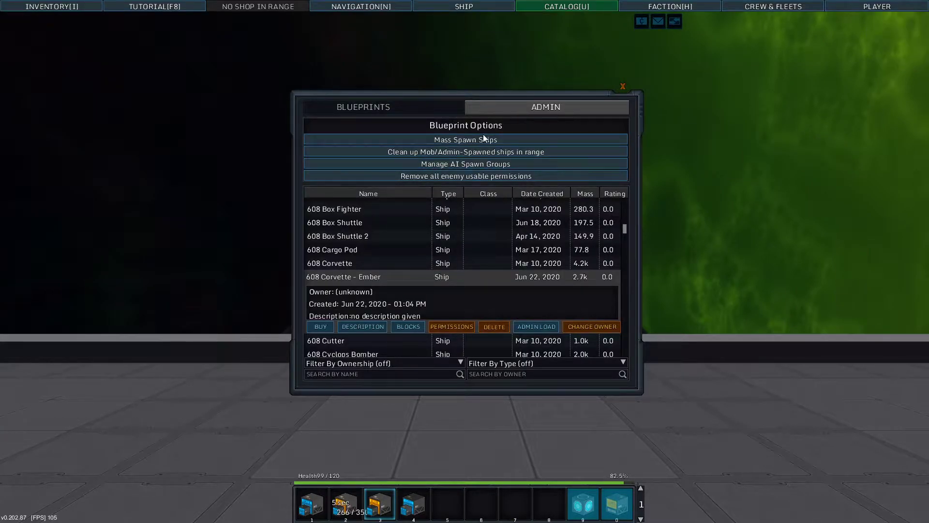
- Add the 608 Frigate - Inferno to Mass Spawn Ships and enter -1 as its faction ID
click(465, 139)
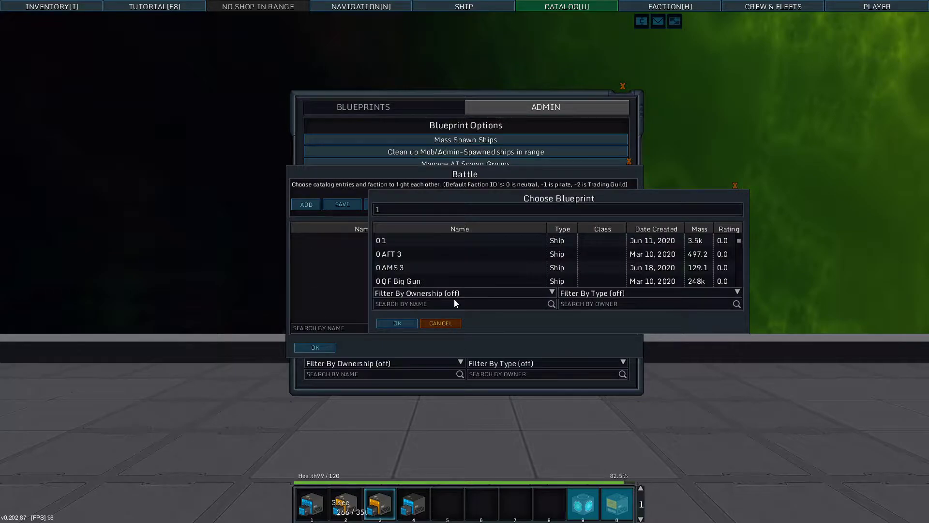
text(irl)
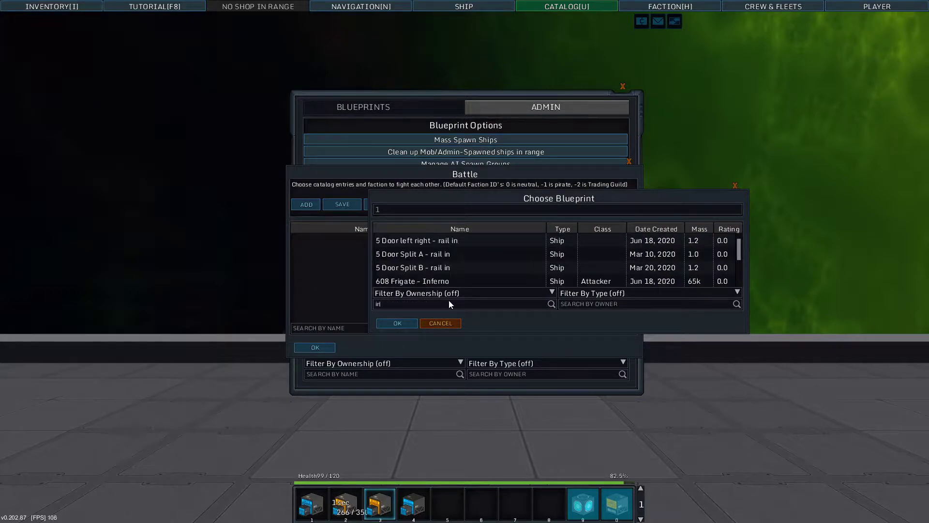
text(nf)
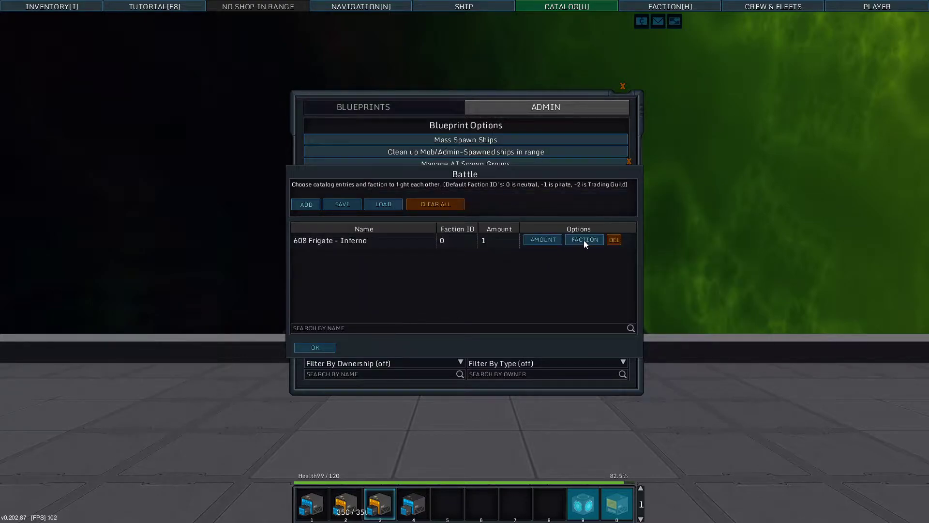
click(584, 240)
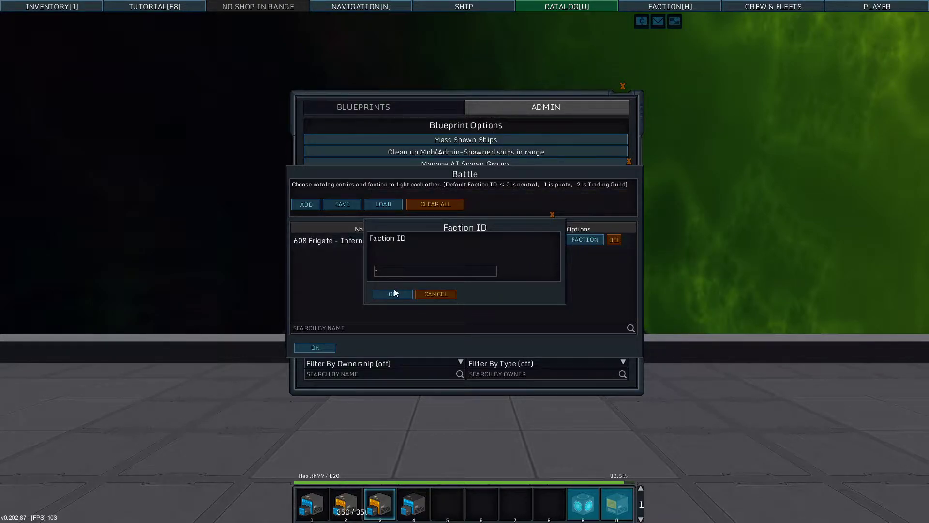
click(392, 294)
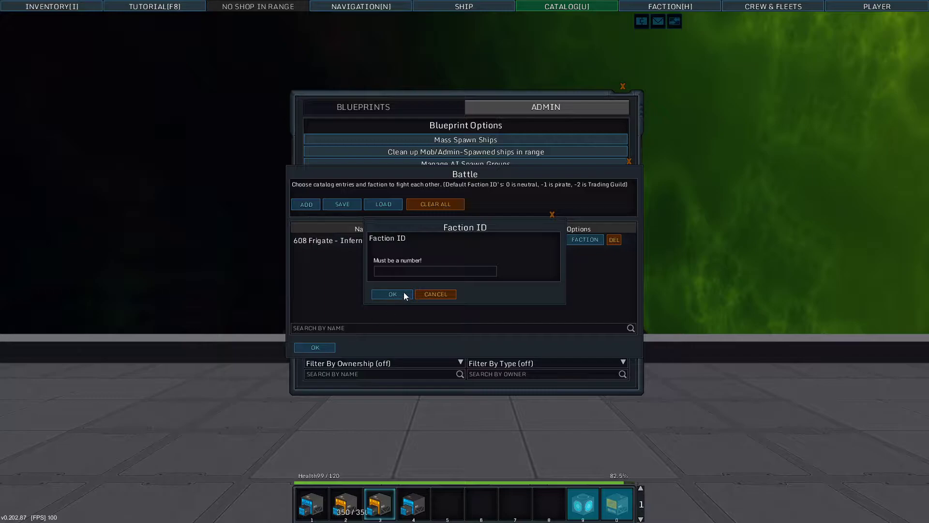
text(-1)
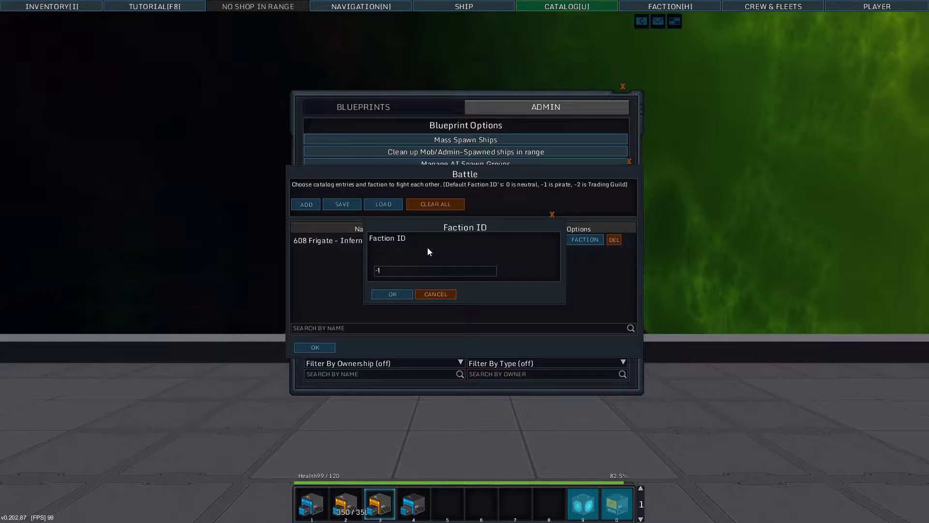
- Confirm faction -1 and spawn one pirate 608 Frigate - Inferno into battle
click(391, 295)
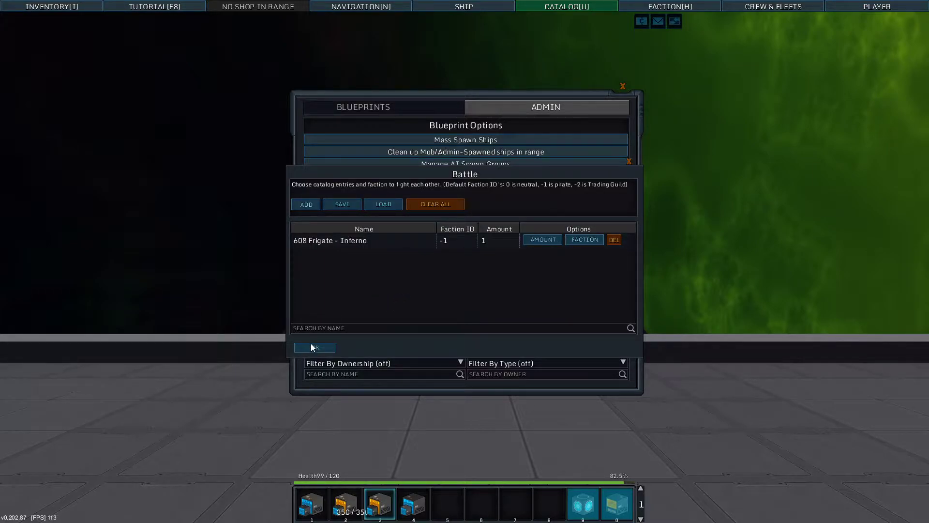
click(314, 348)
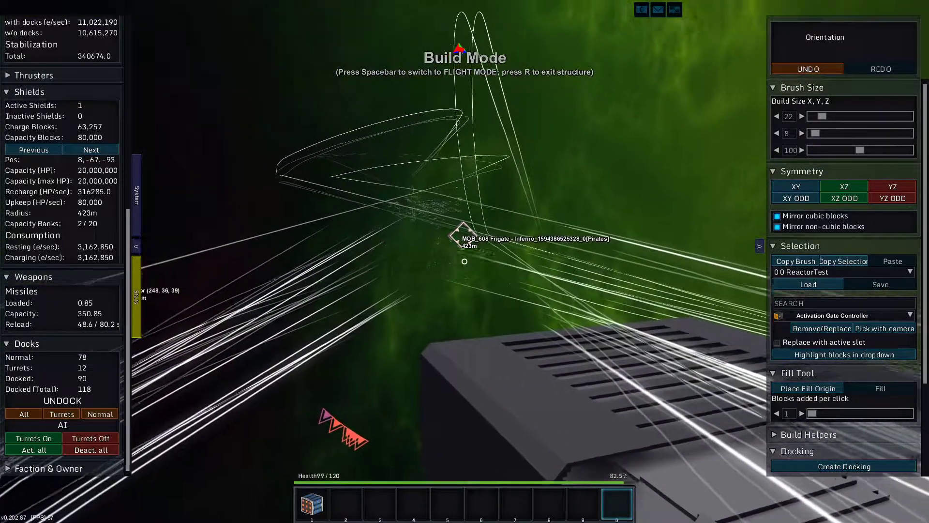
- Switch to flight to watch the turrets bombard the frigate, then return to build mode
key(space)
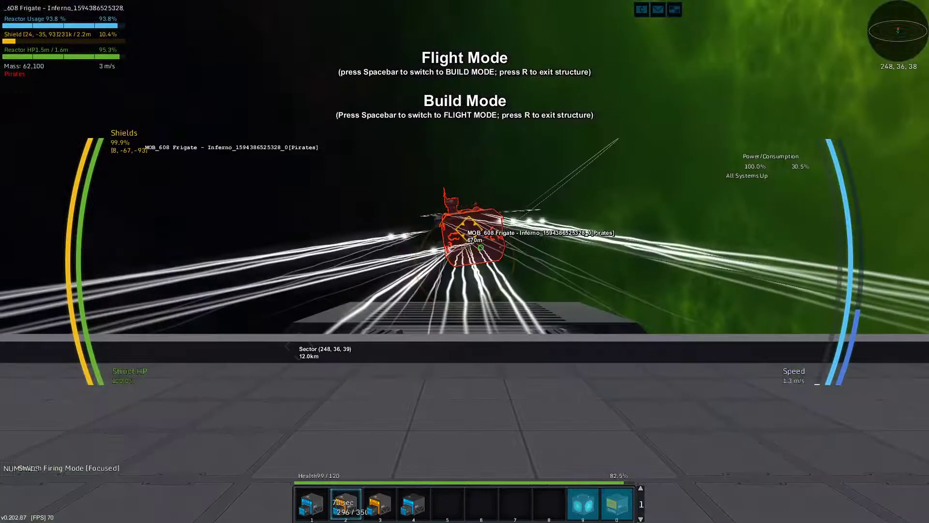
key(space)
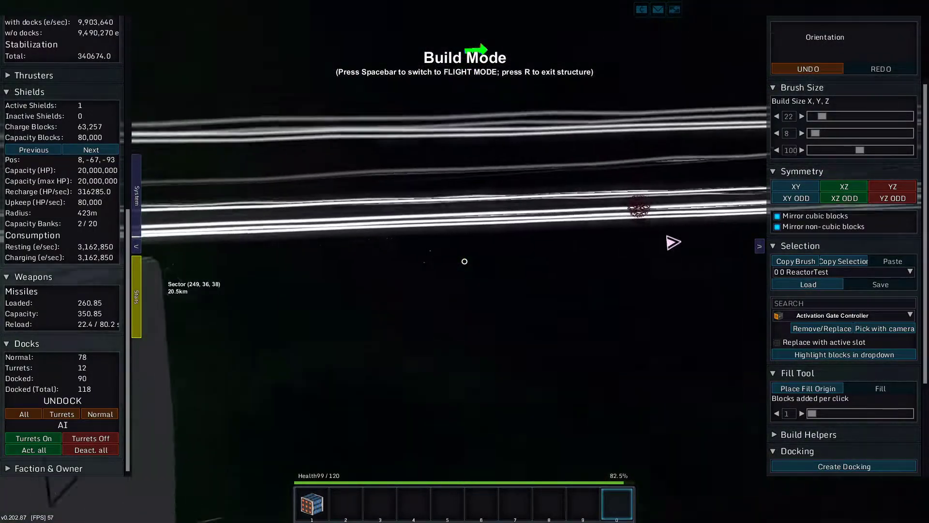
- Toggle flight and build mode to check the frigate and survey the ship's hull
key(space)
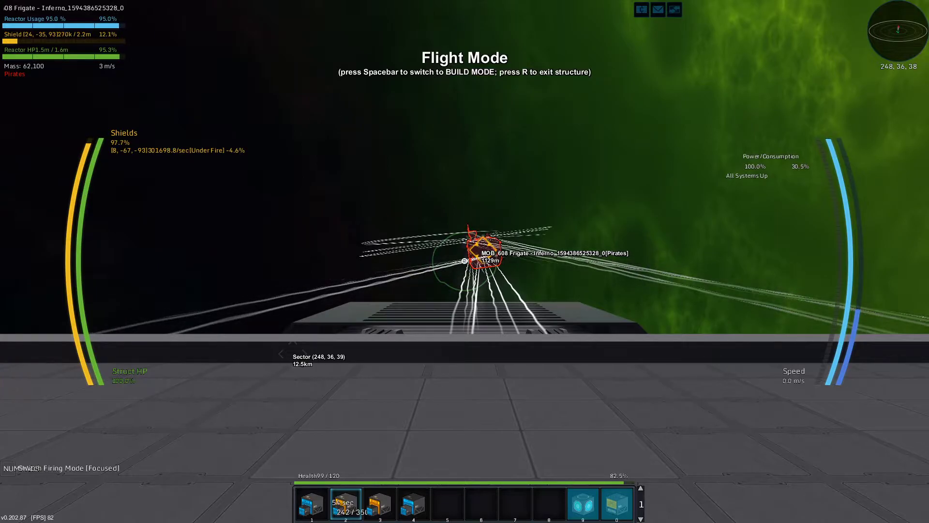
key(space)
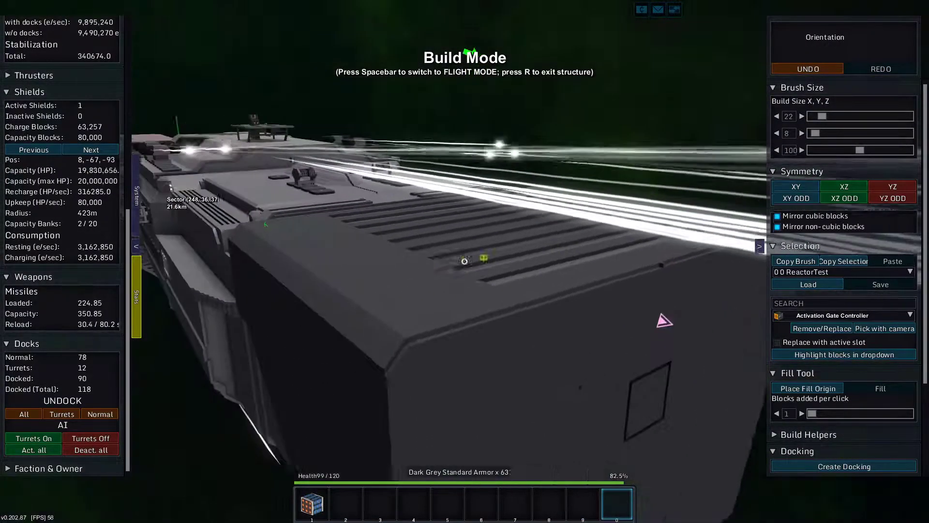
key(space)
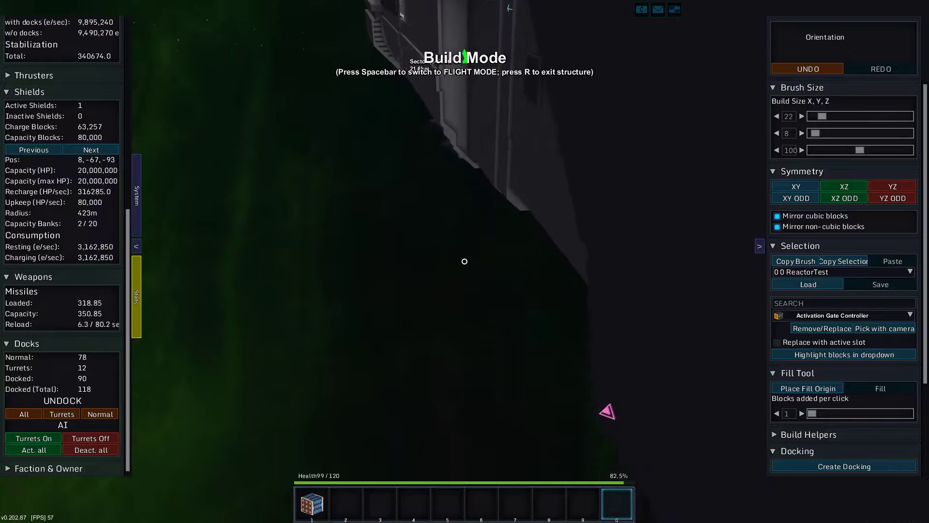
- Return to flying the ship with the pirate frigate still targeted
key(space)
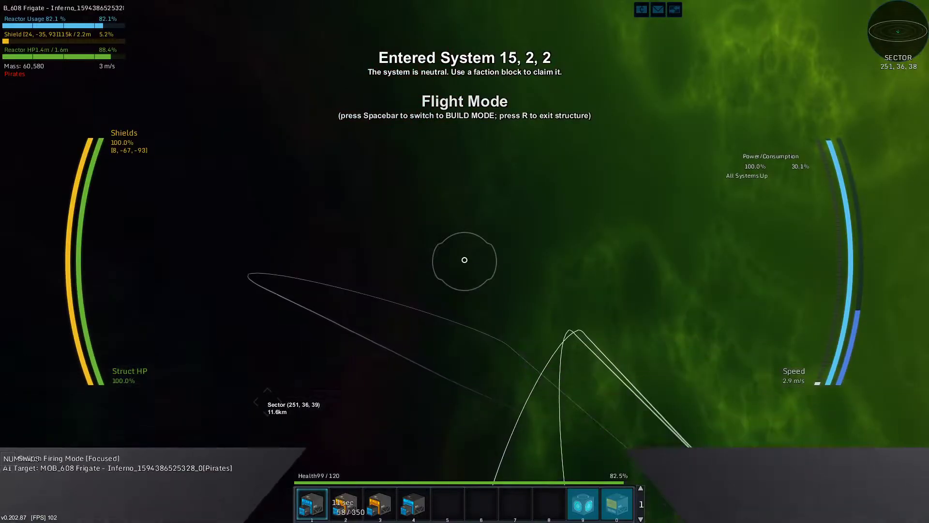
- Switch mode and bring up the admin blueprint catalog of 608 ships
key(space)
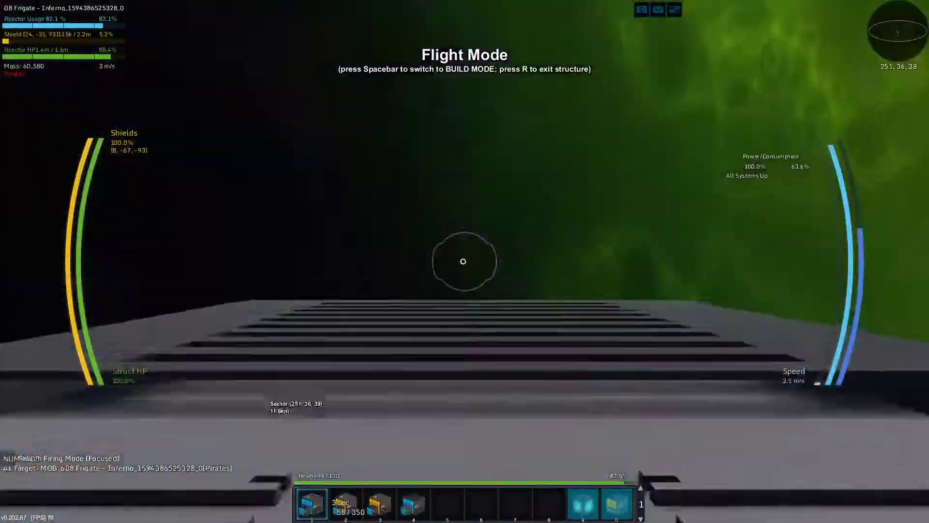
key(Space)
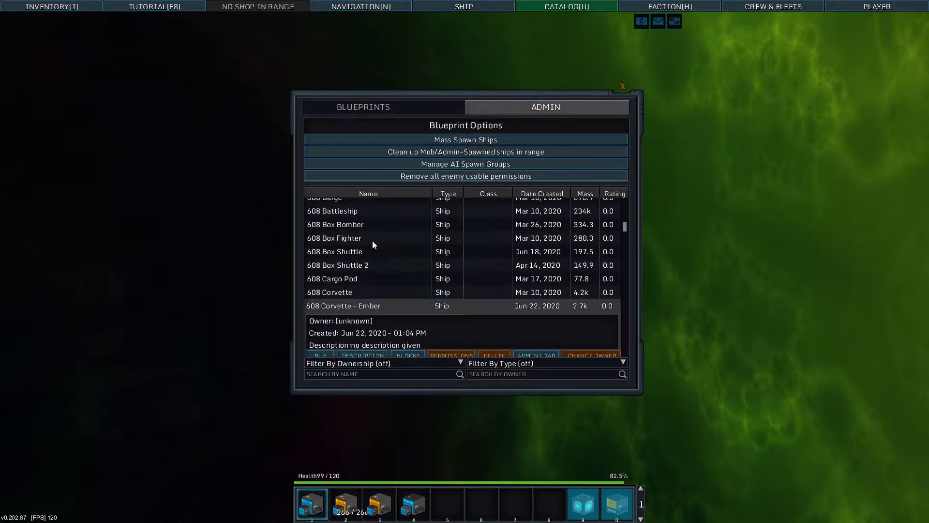
- Add the 608 Frigate - Inferno to Mass Spawn Ships via an 'inf' search, amount 1, faction 0
scroll(down, 3)
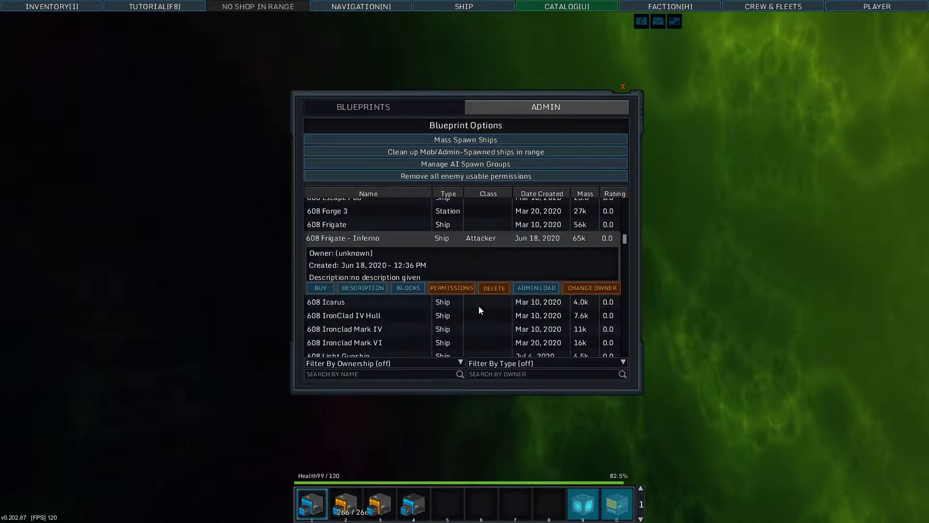
click(319, 287)
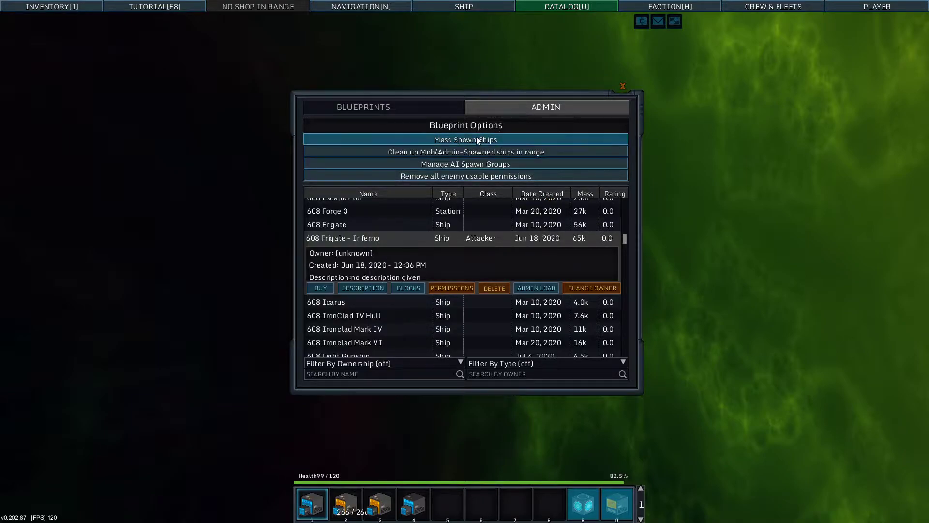
click(465, 139)
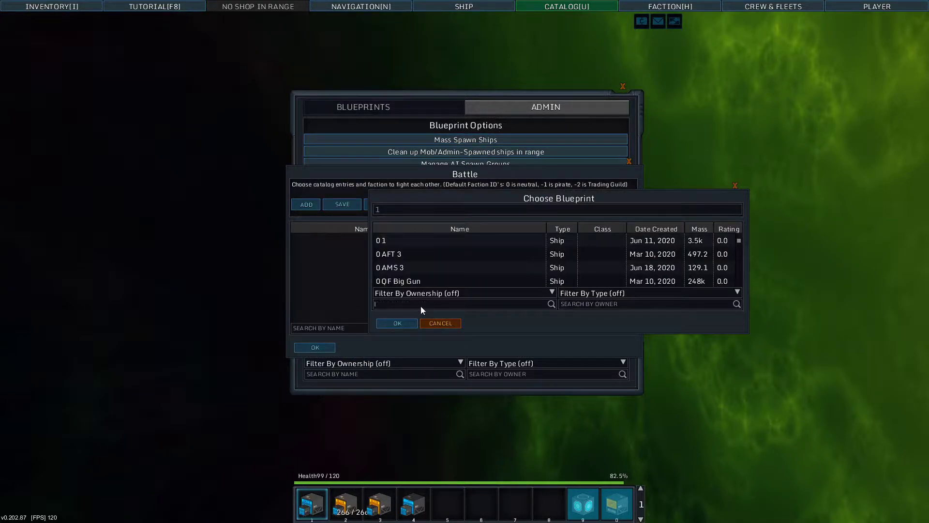
text(inf)
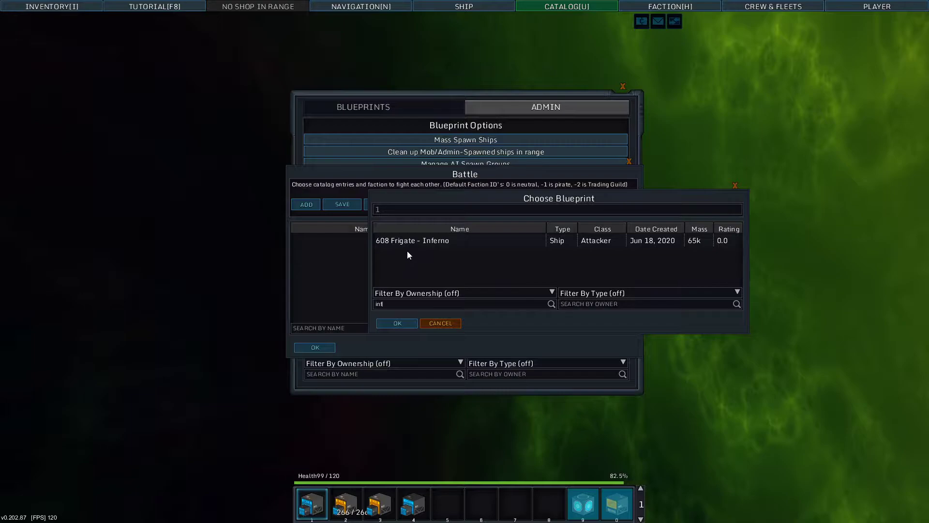
click(397, 323)
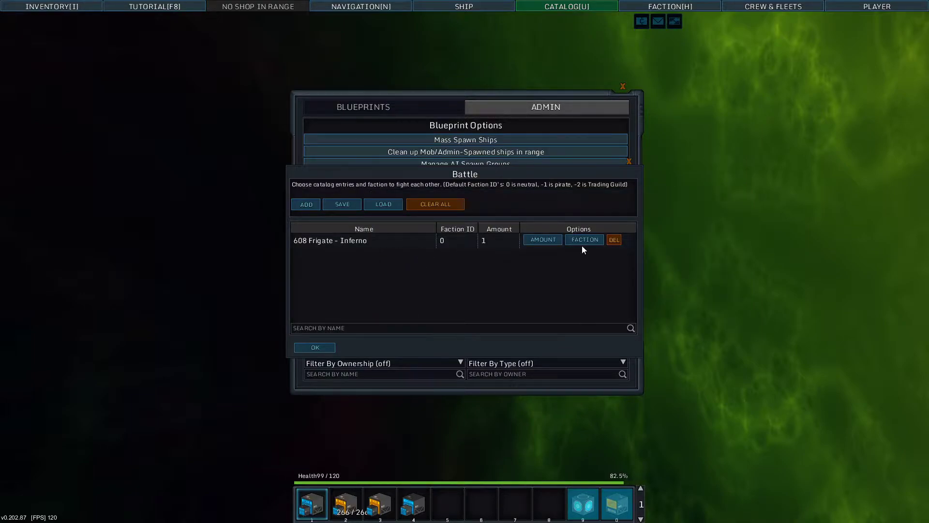
click(585, 240)
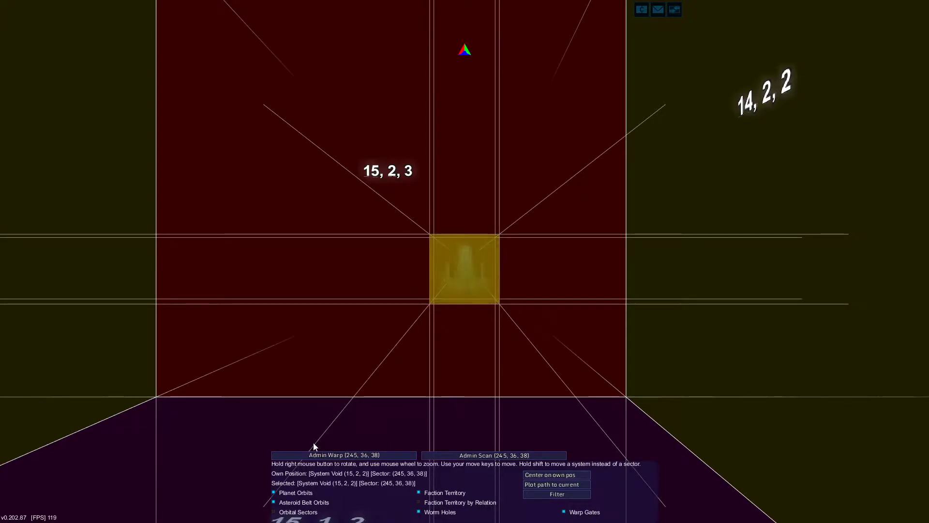
- Leave the galaxy map at the current sector and return to the ship in build mode
click(340, 454)
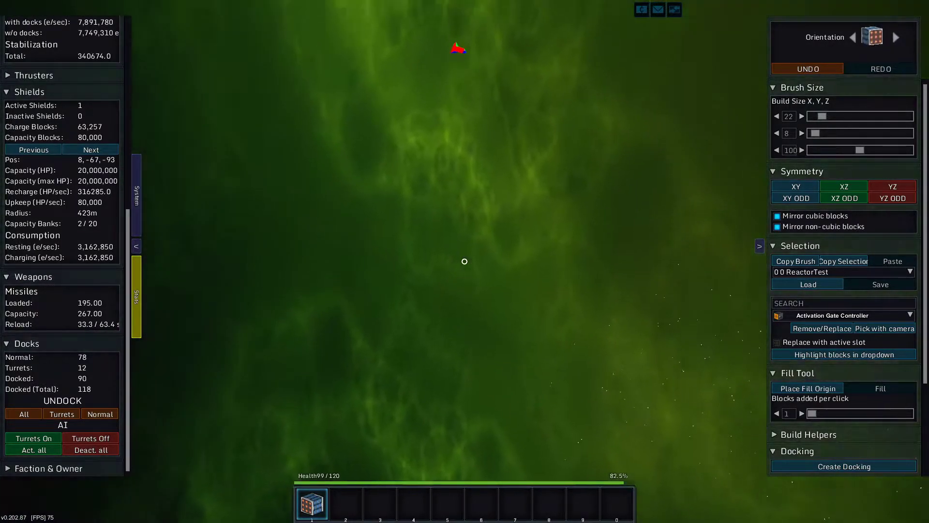
- Give the QF Fighter battle entry pirate faction -1 and start the battle
click(567, 6)
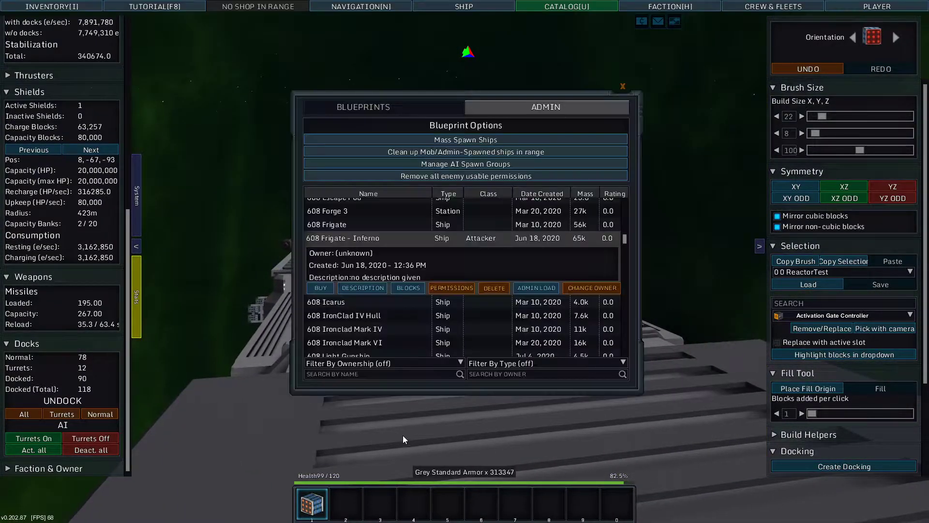
mouse_move(445, 146)
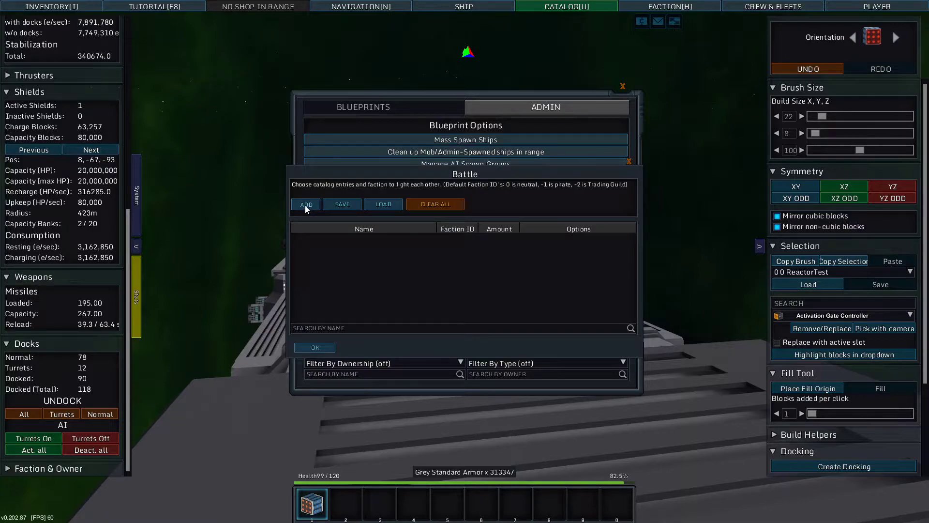
click(306, 204)
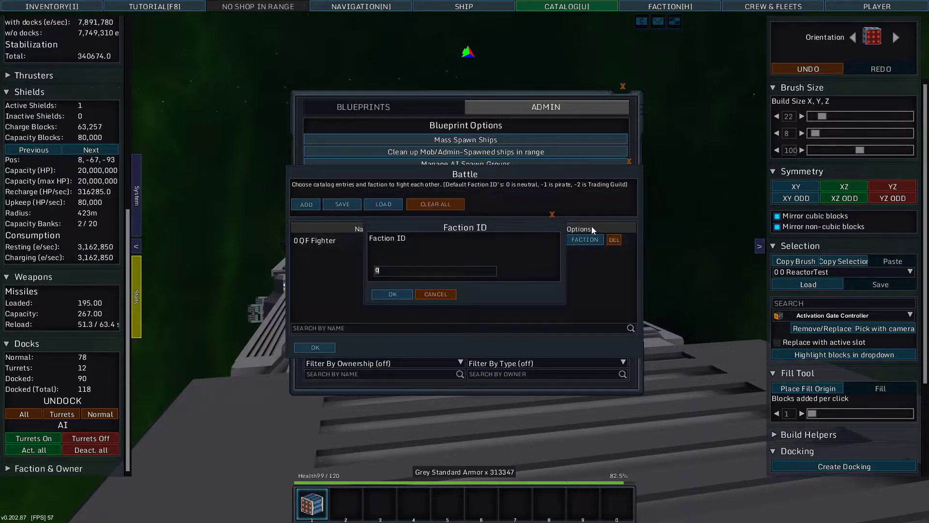
click(391, 294)
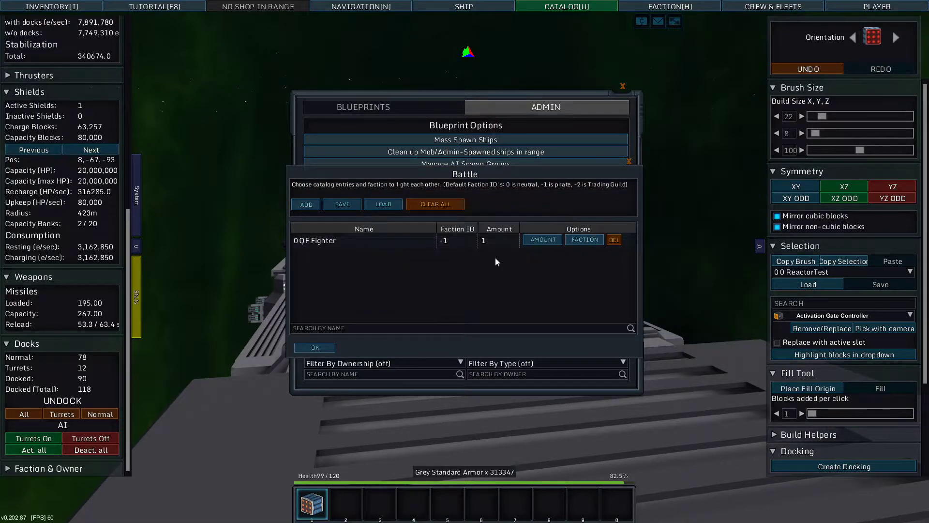
click(542, 240)
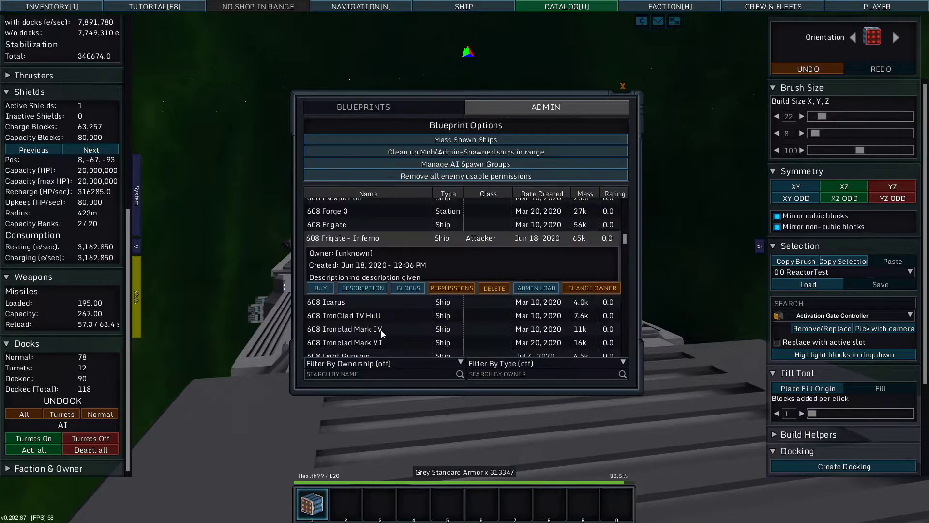
- View the spawned pirate QF Fighter contacts 1–2 km away in the Navigation list, then close it
click(622, 85)
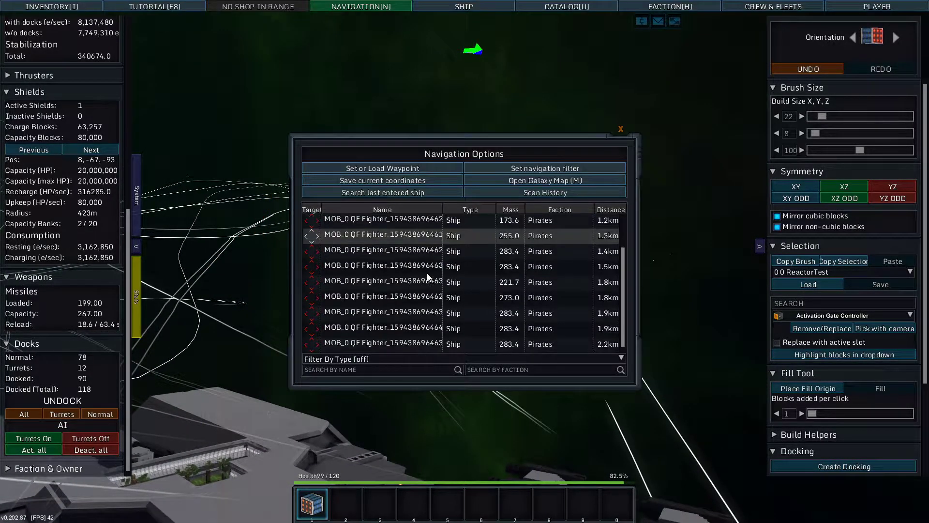
click(620, 128)
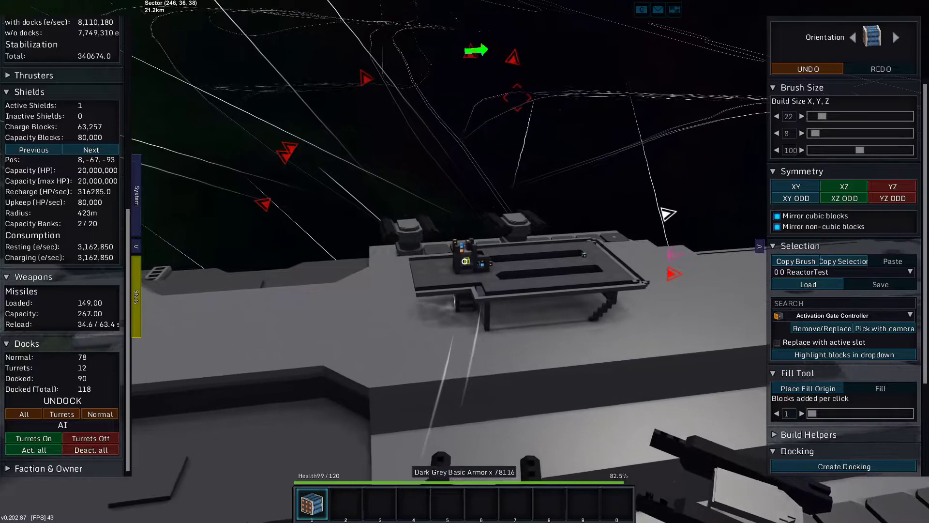
- Activate the ship AI with Aim at set to Selected Target, marking a fighter 3.3 km away
key(i)
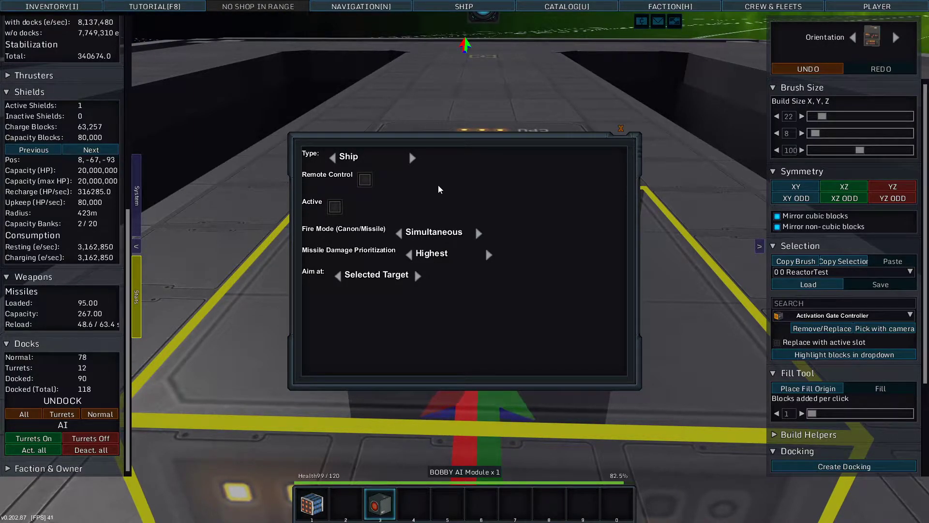
click(619, 127)
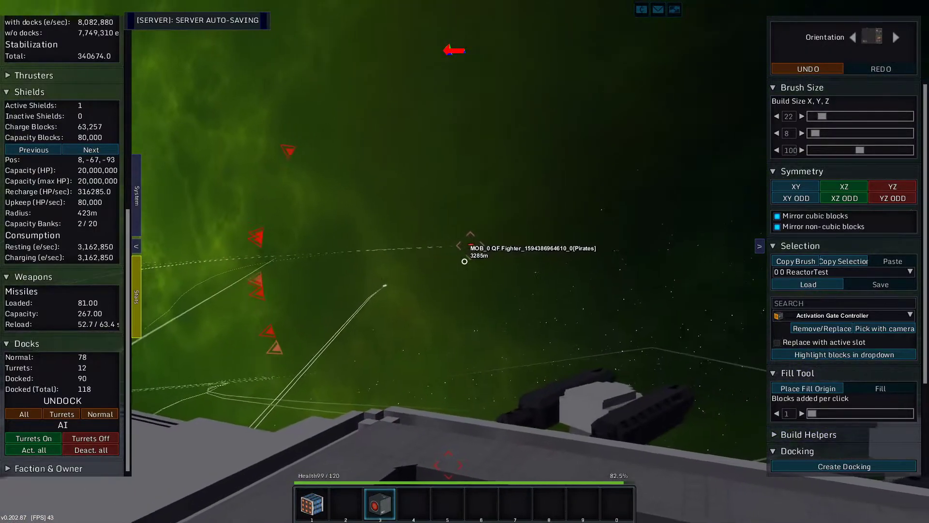
- Watch the AI turrets engage the pirate fighters from the cockpit, then list the ships still nearby
click(361, 6)
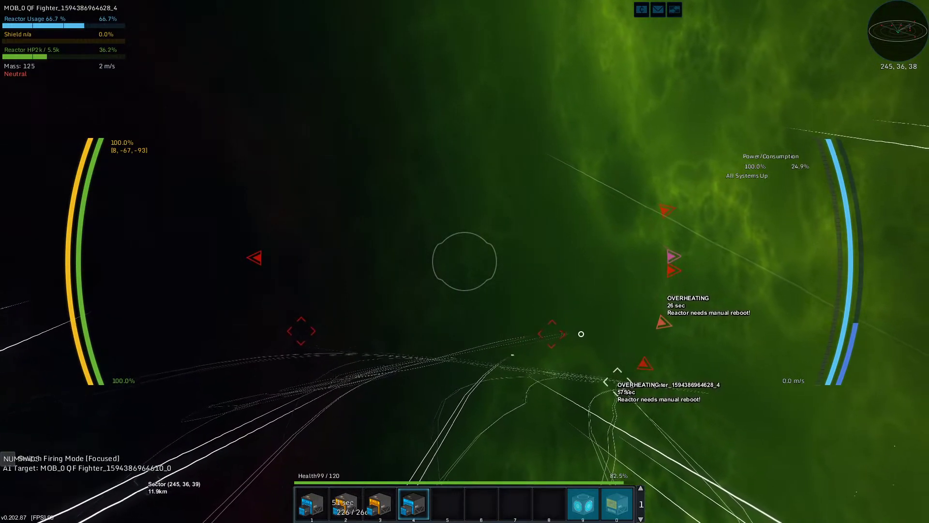
key(n)
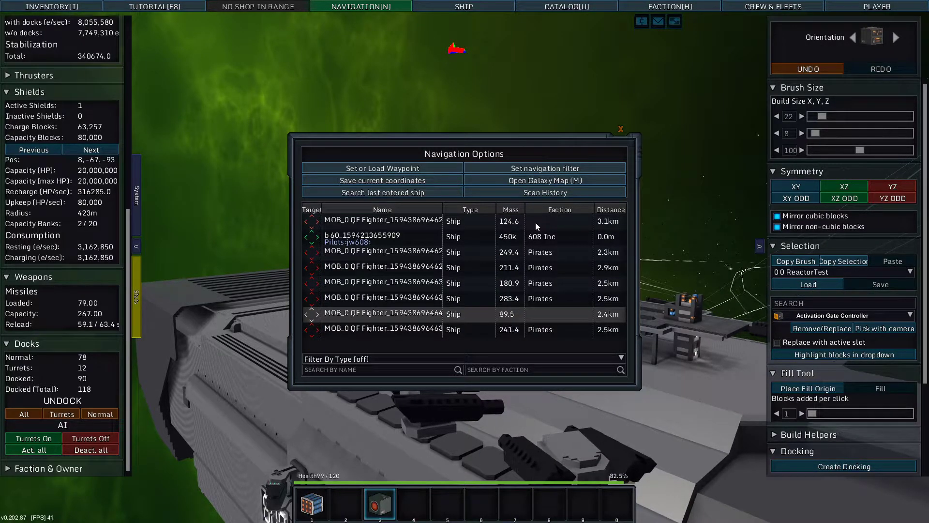
mouse_move(559, 247)
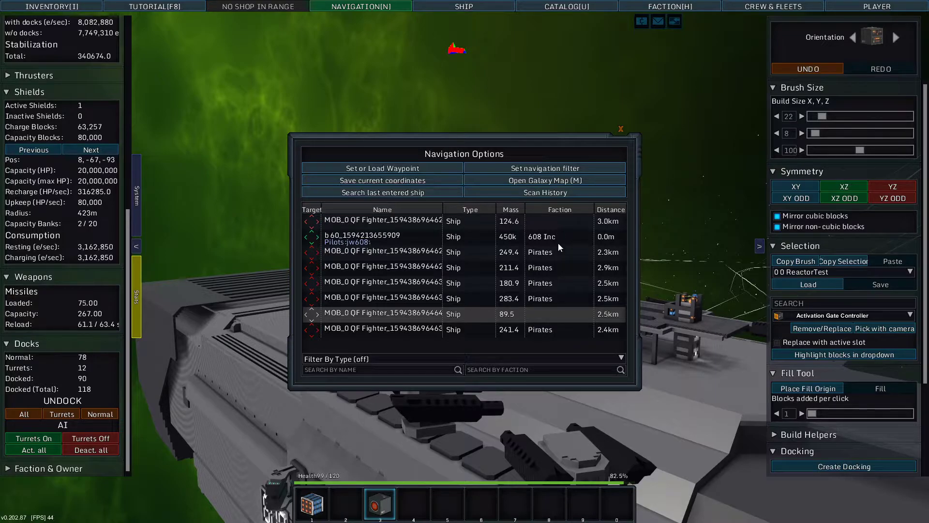
- Watch the fight in flight mode and refresh the Navigation list showing seven remaining QF Fighters
click(619, 128)
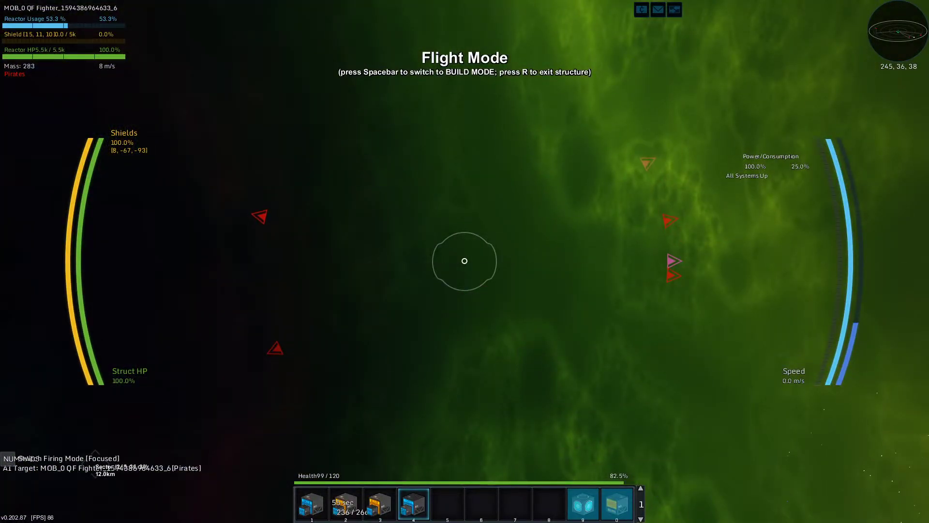
key(Space)
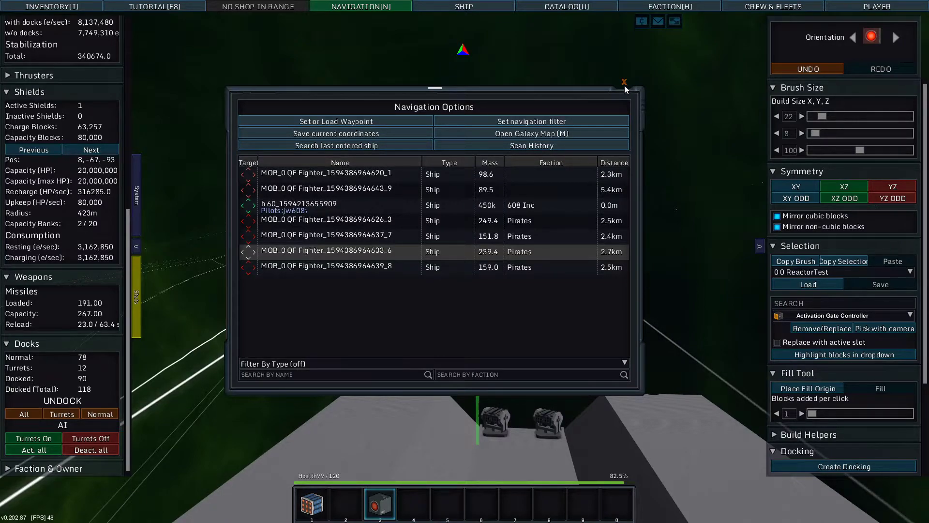
- Recheck the Navigation list repeatedly as the turrets destroy fighters until one pirate QF Fighter remains
click(624, 82)
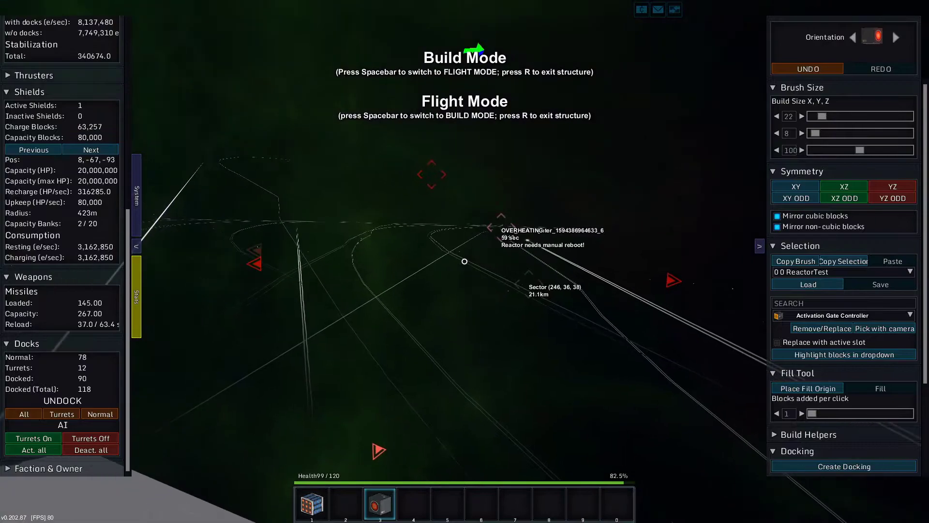
click(360, 6)
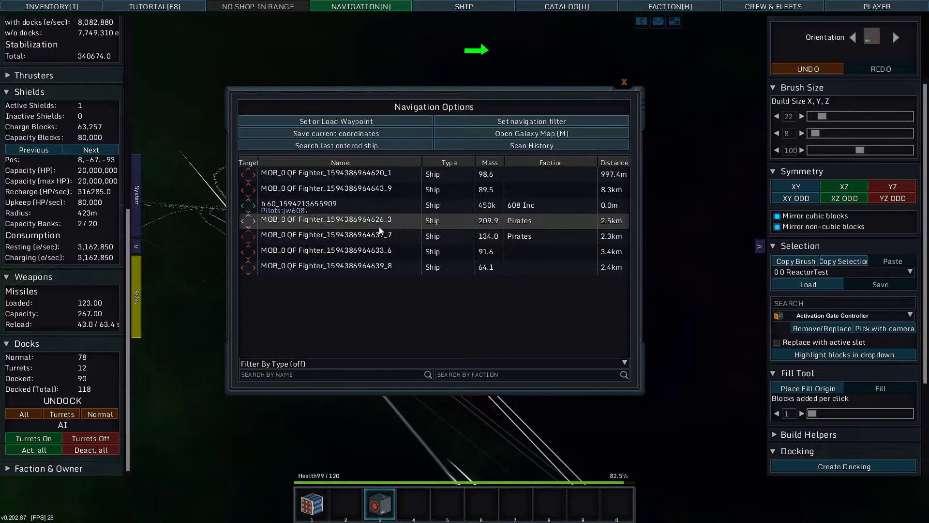
click(623, 81)
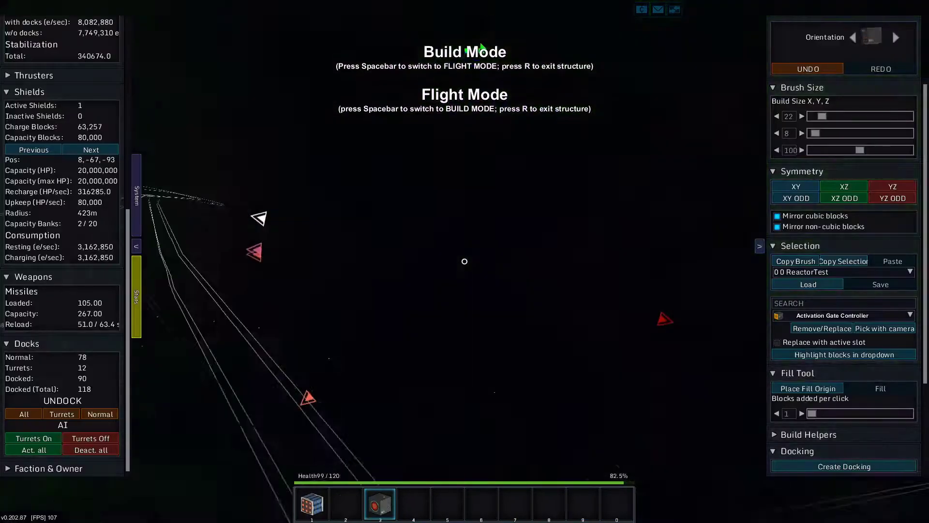
click(360, 6)
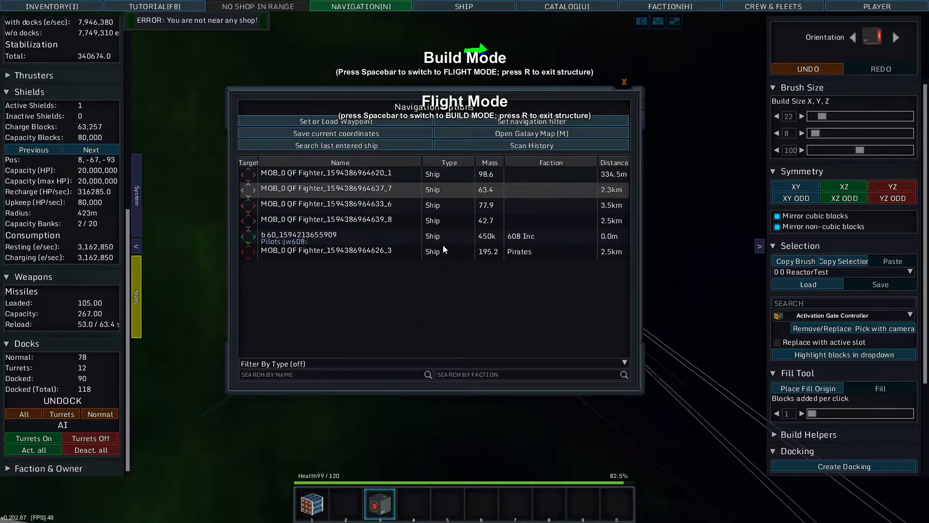
click(623, 81)
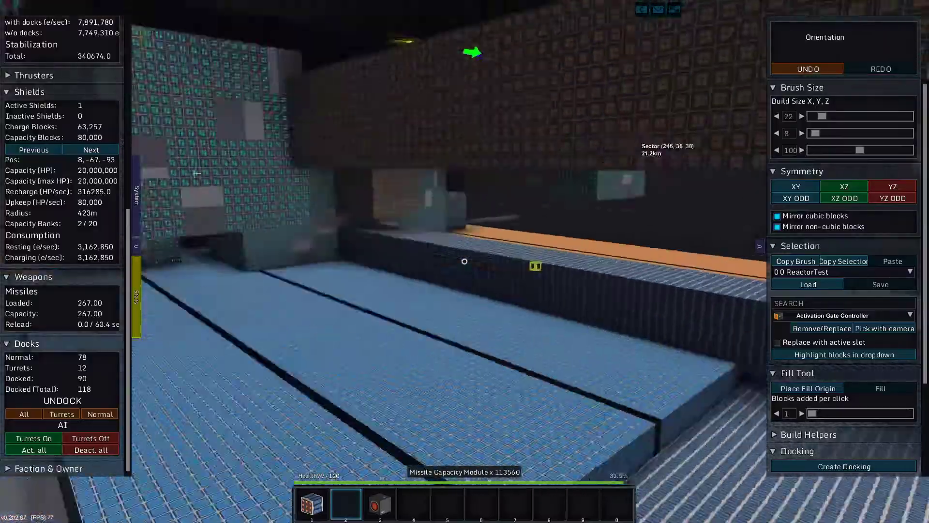
mouse_move(462, 262)
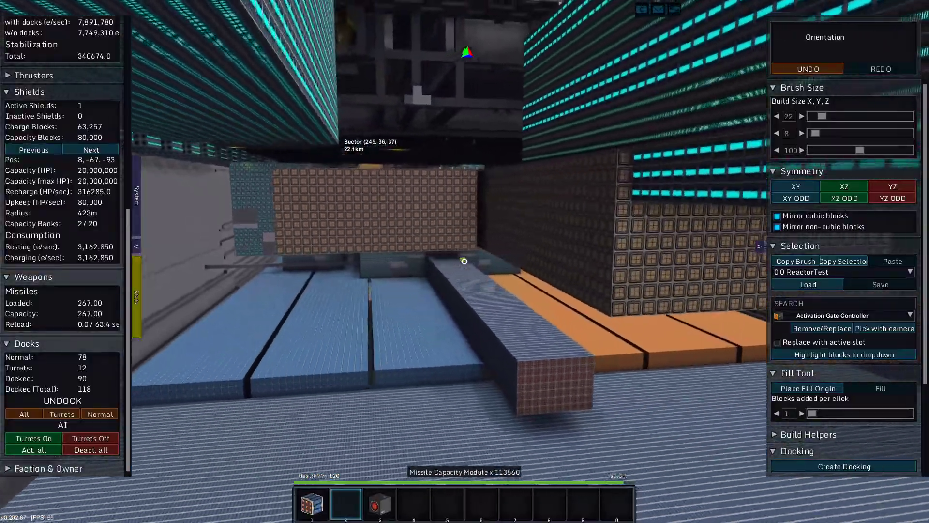